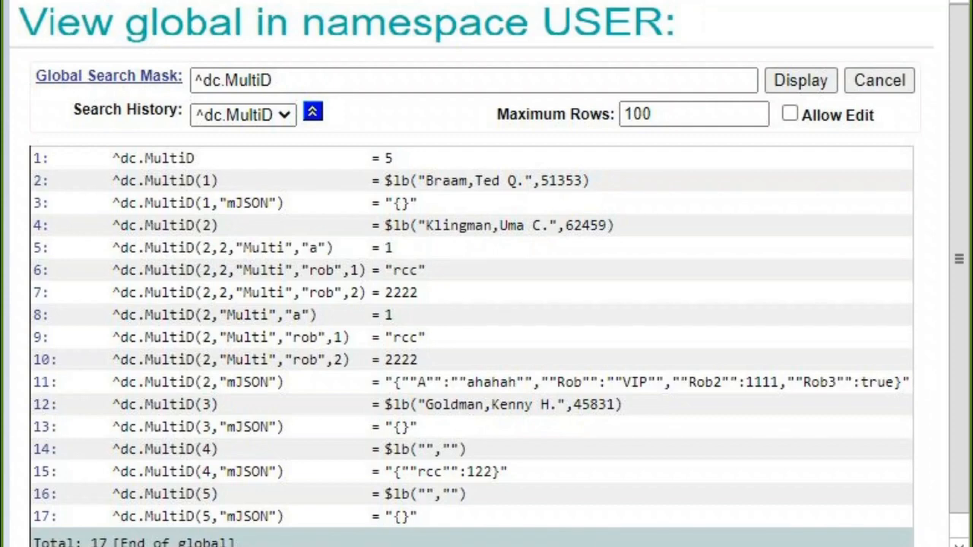
pyautogui.moveTo(517, 148)
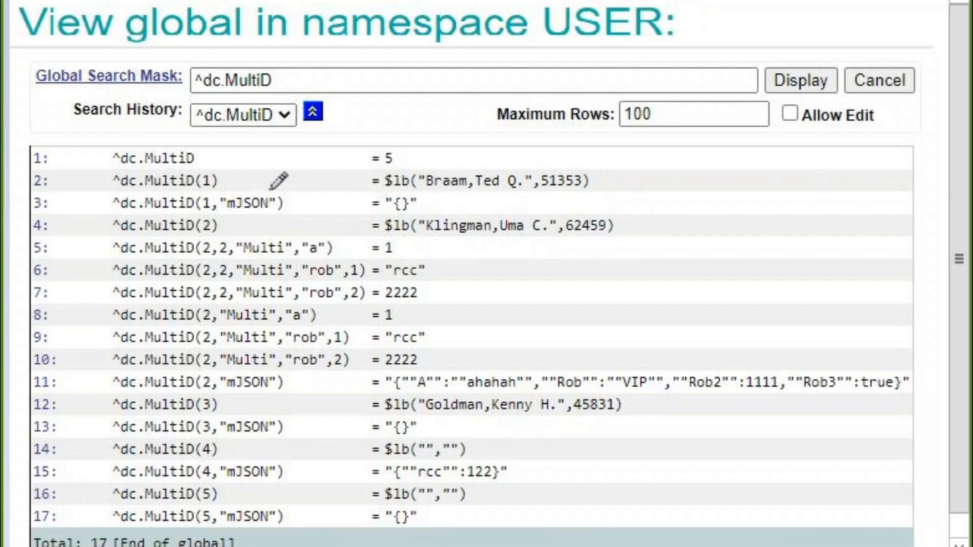
pyautogui.moveTo(397, 145)
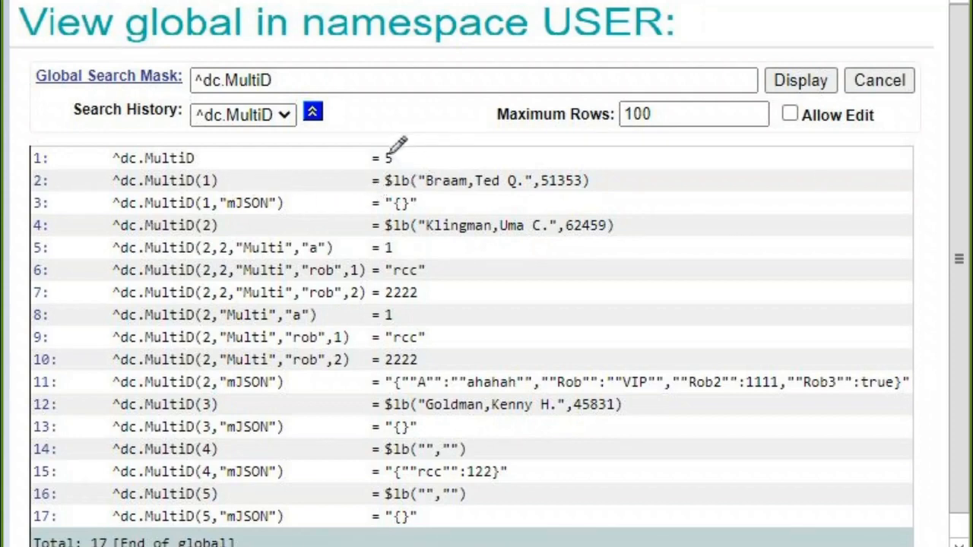
pyautogui.moveTo(521, 179)
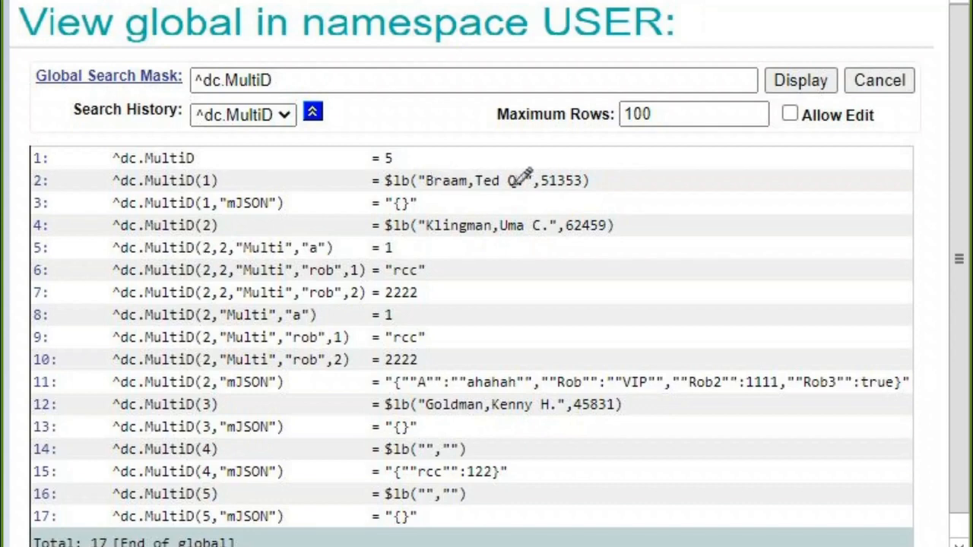
pyautogui.moveTo(519, 240)
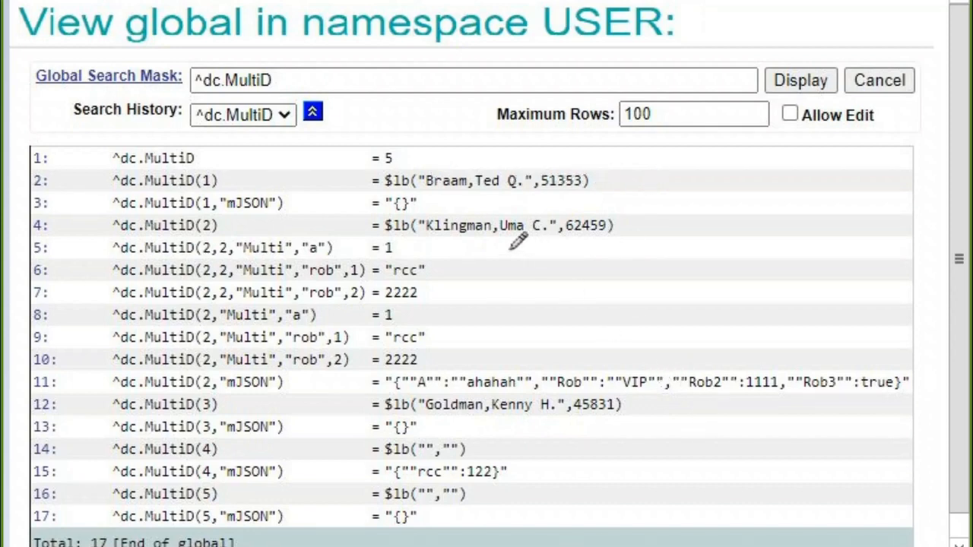
pyautogui.moveTo(300, 192)
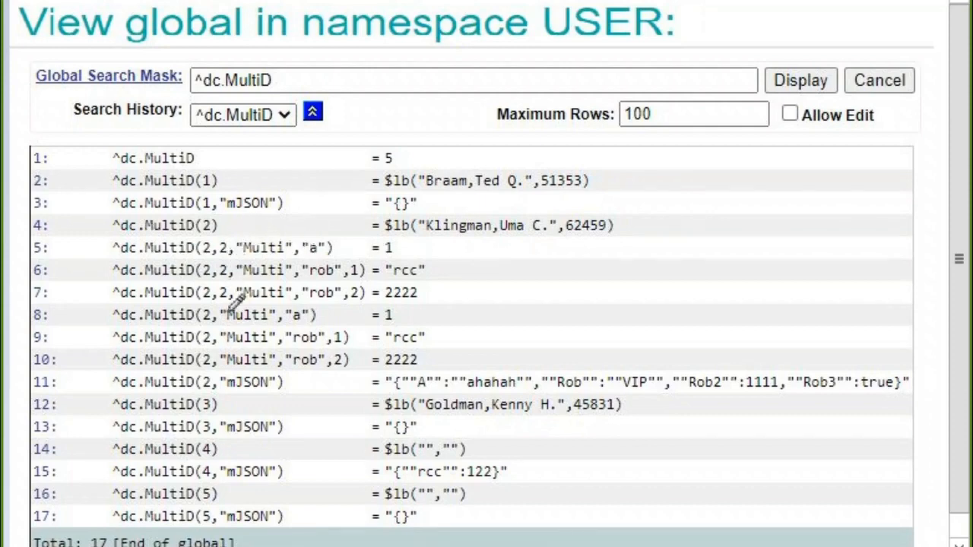
pyautogui.moveTo(279, 382)
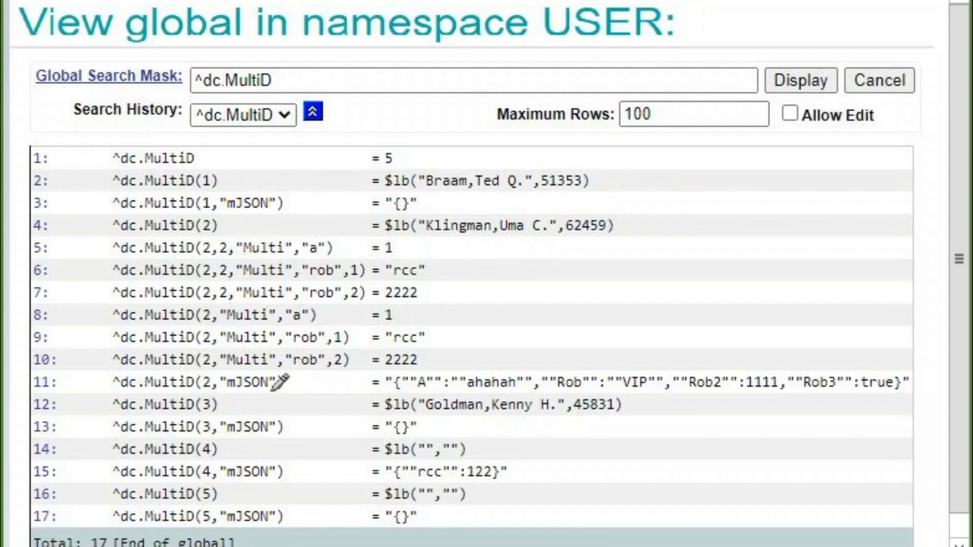
pyautogui.moveTo(345, 216)
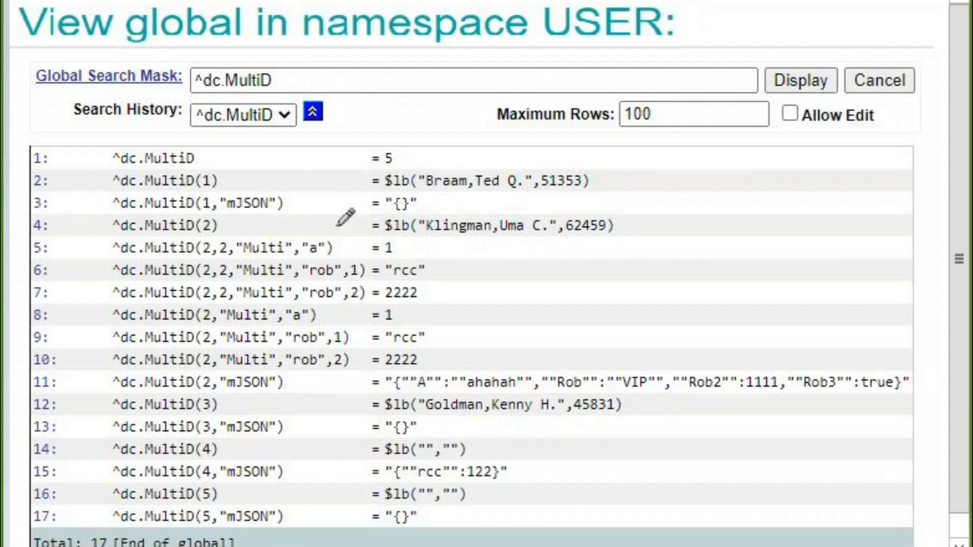
pyautogui.moveTo(361, 289)
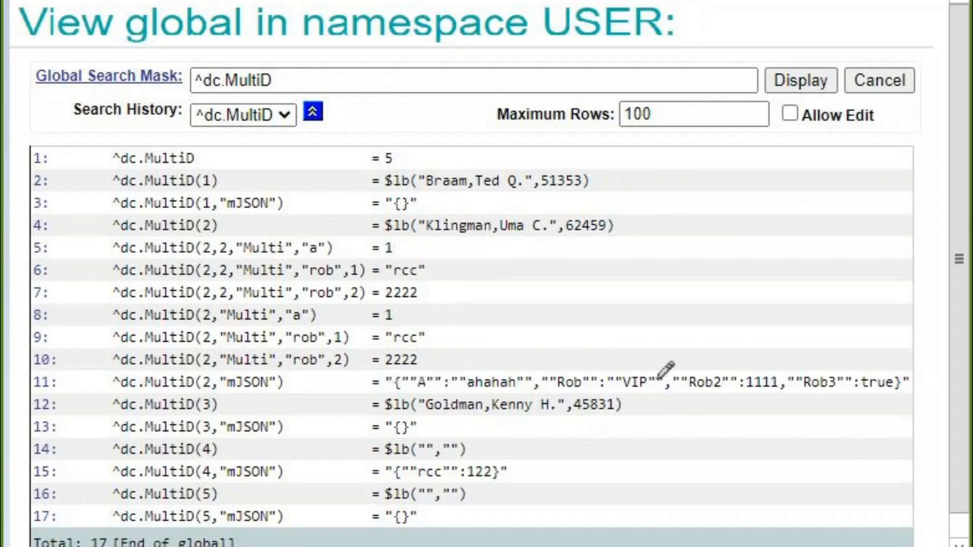
pyautogui.moveTo(618, 497)
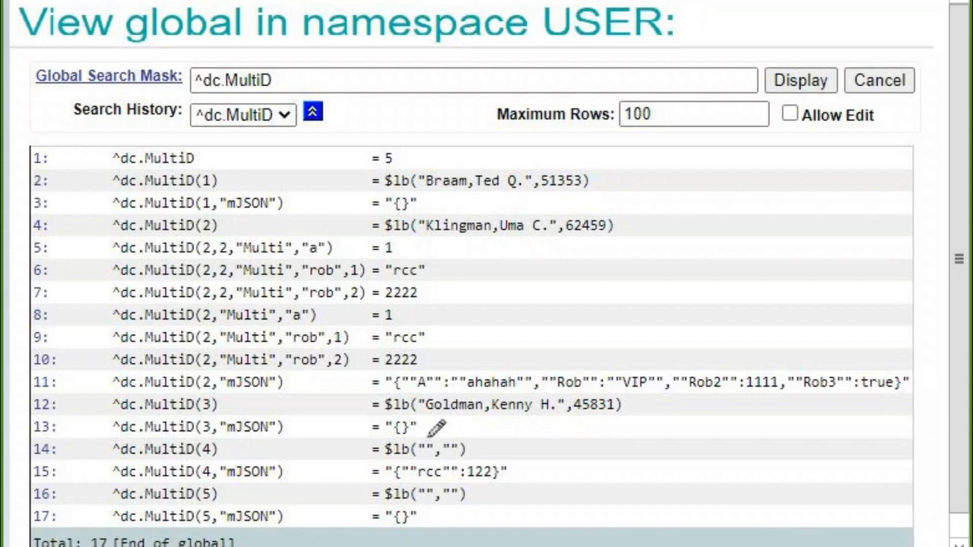
pyautogui.moveTo(456, 479)
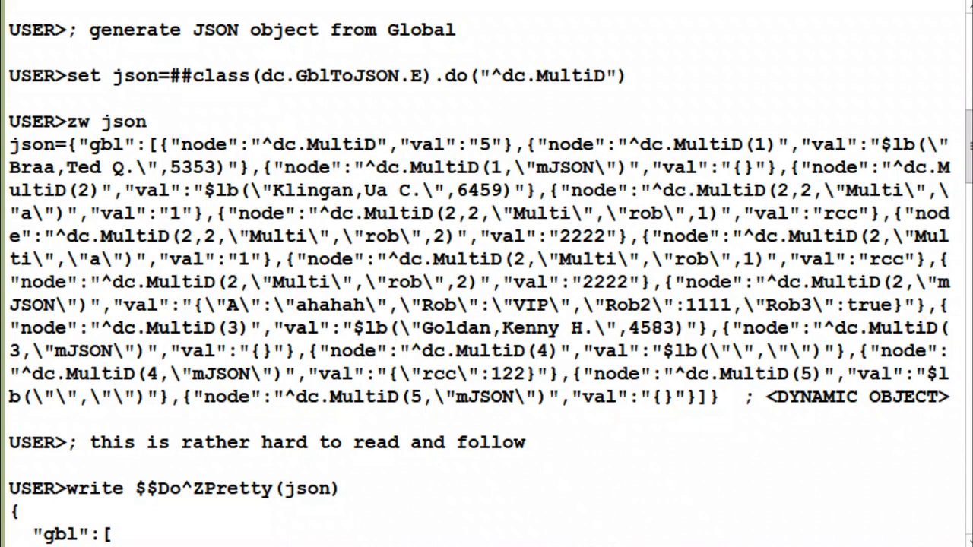
pyautogui.moveTo(409, 103)
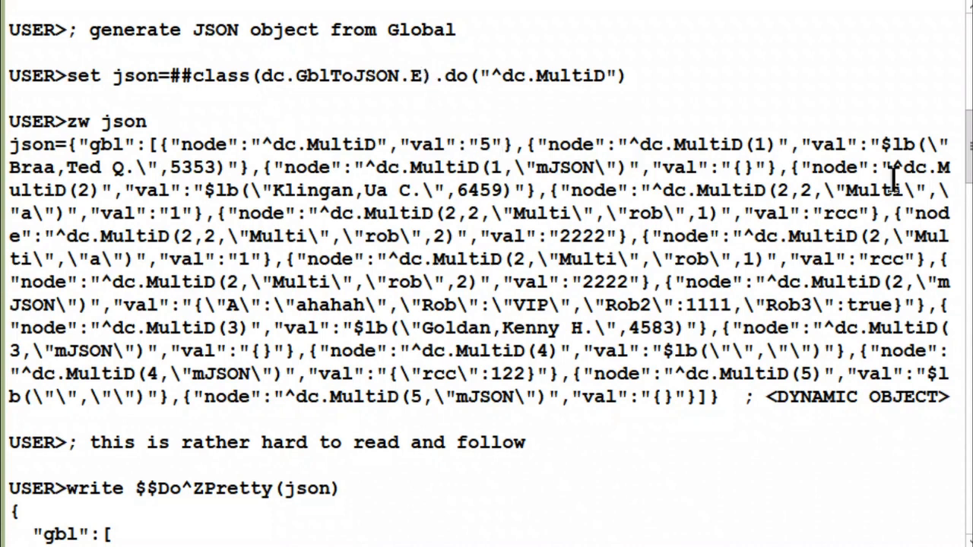
pyautogui.moveTo(657, 80)
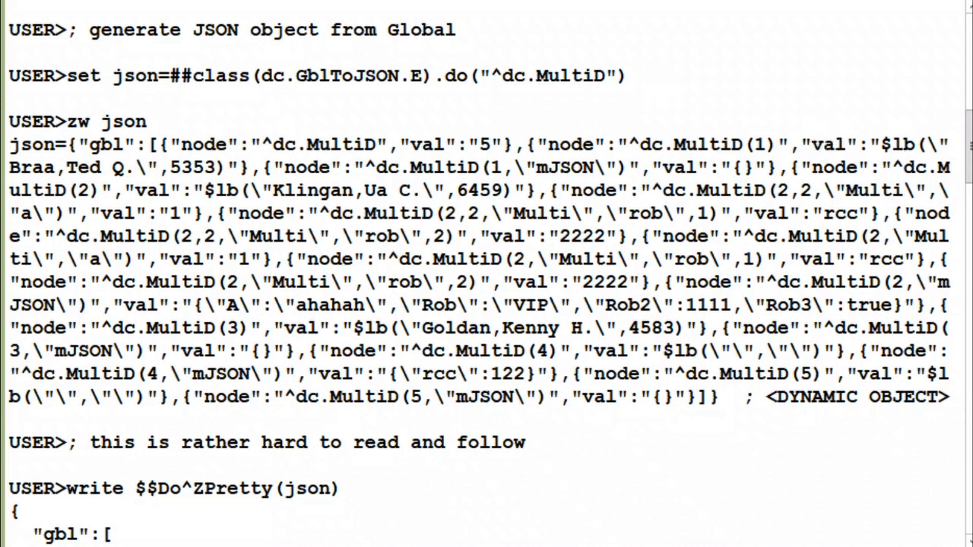
pyautogui.moveTo(912, 257)
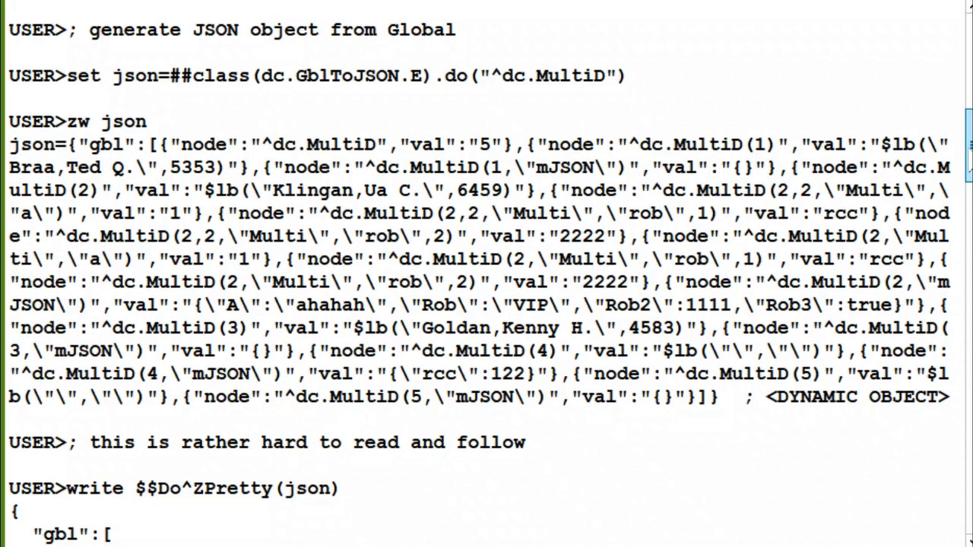
pyautogui.scroll(-3)
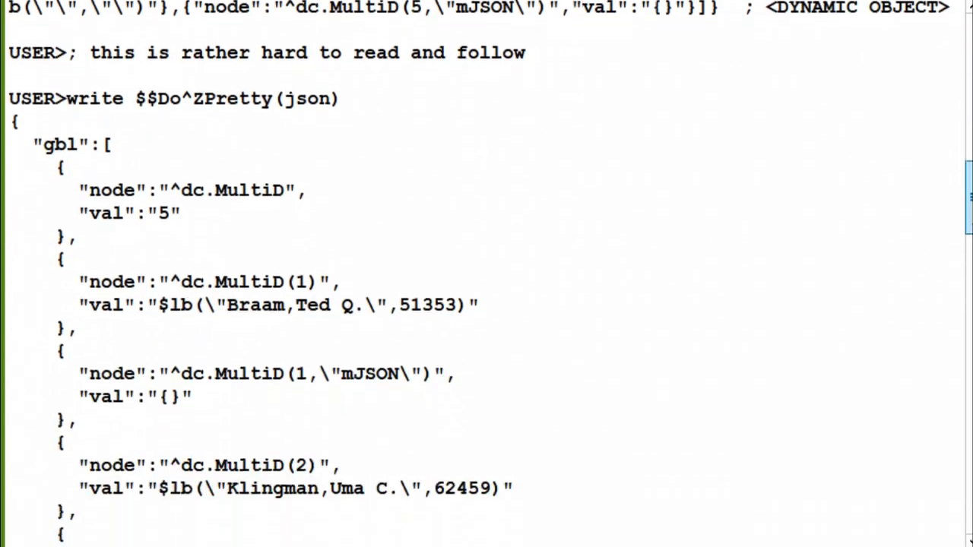
pyautogui.scroll(-3)
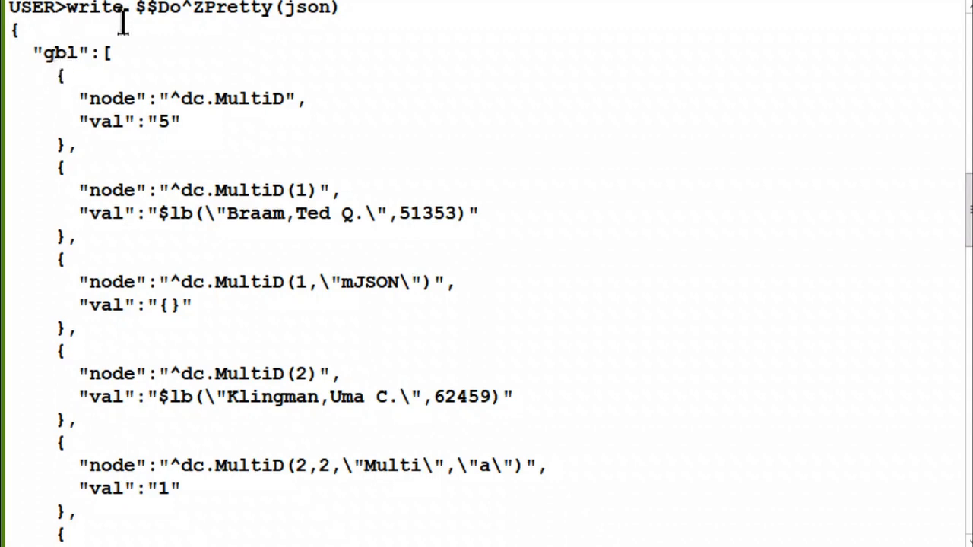
pyautogui.moveTo(107, 80)
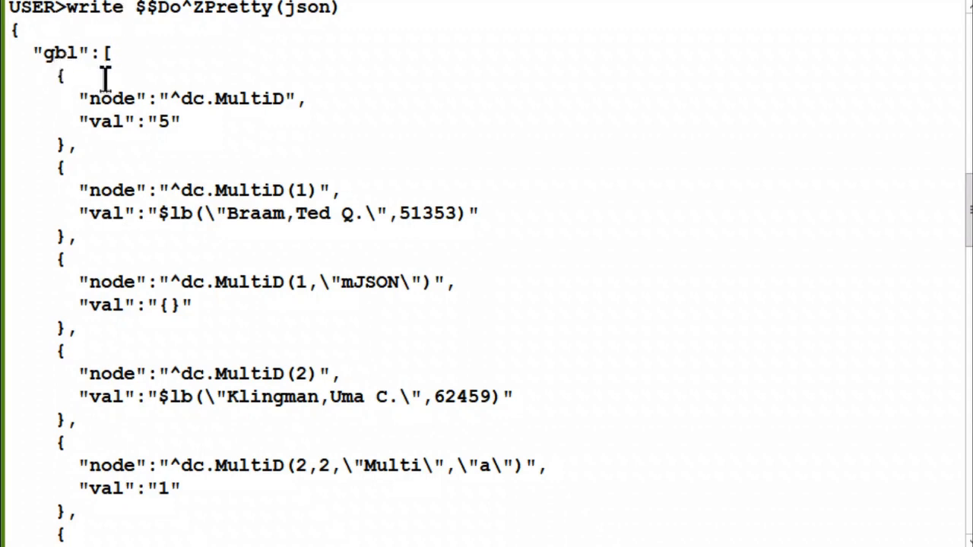
pyautogui.moveTo(293, 99)
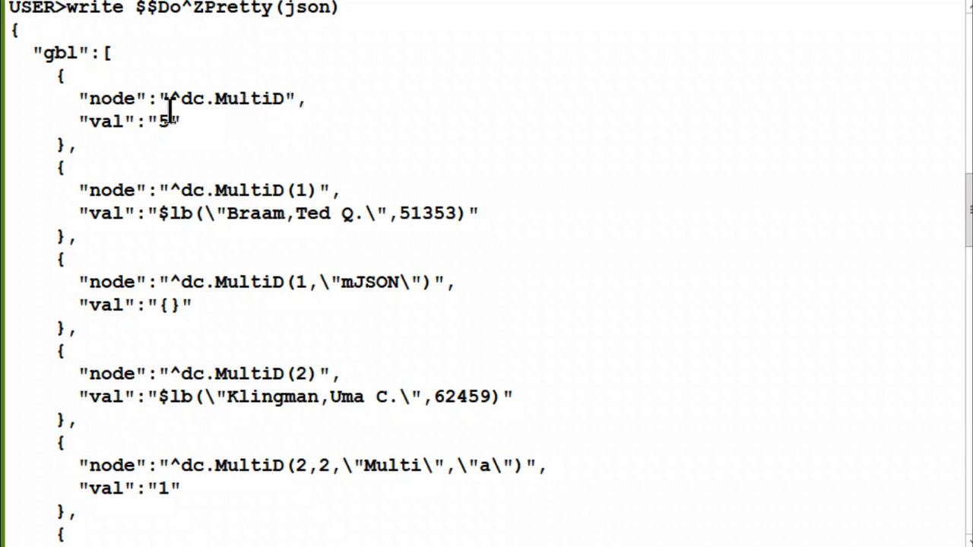
pyautogui.moveTo(311, 95)
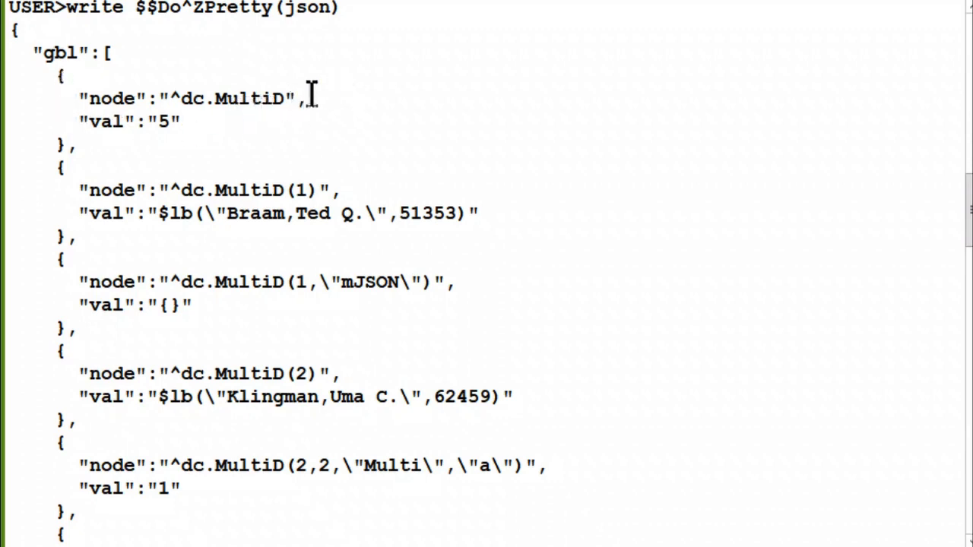
pyautogui.moveTo(364, 130)
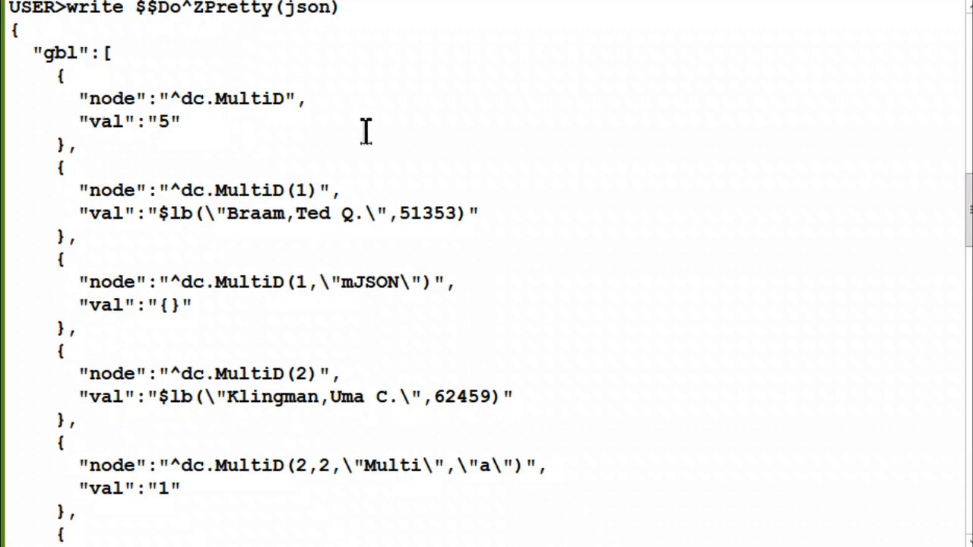
pyautogui.moveTo(83, 99)
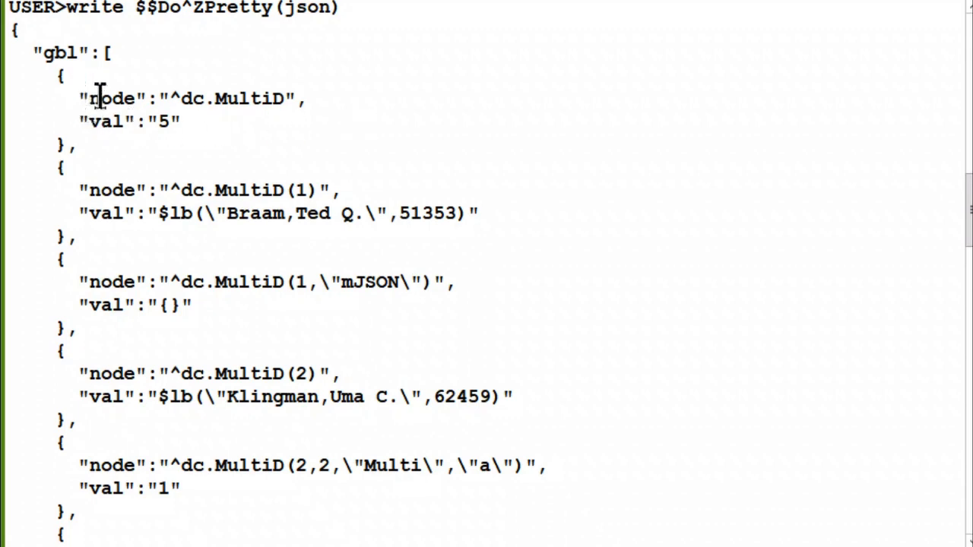
pyautogui.moveTo(129, 126)
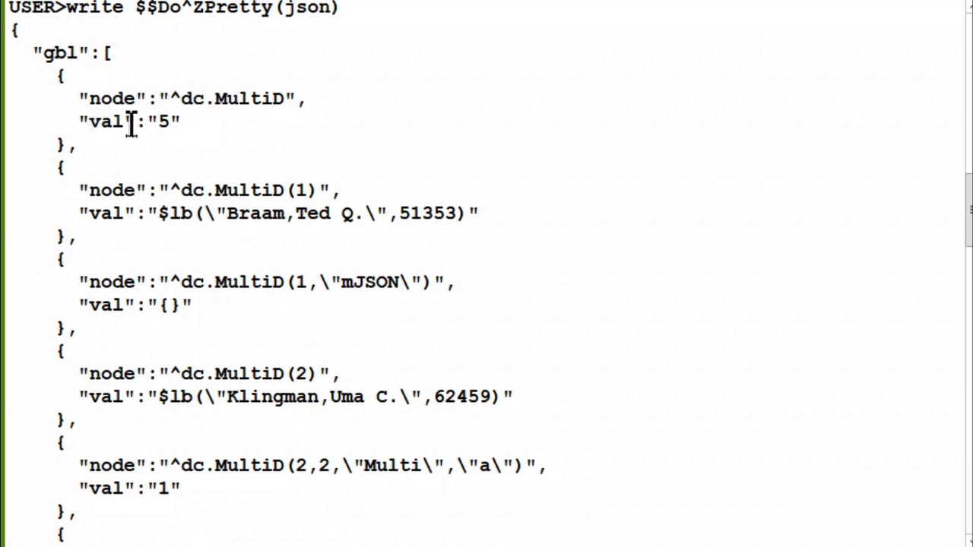
pyautogui.scroll(-3)
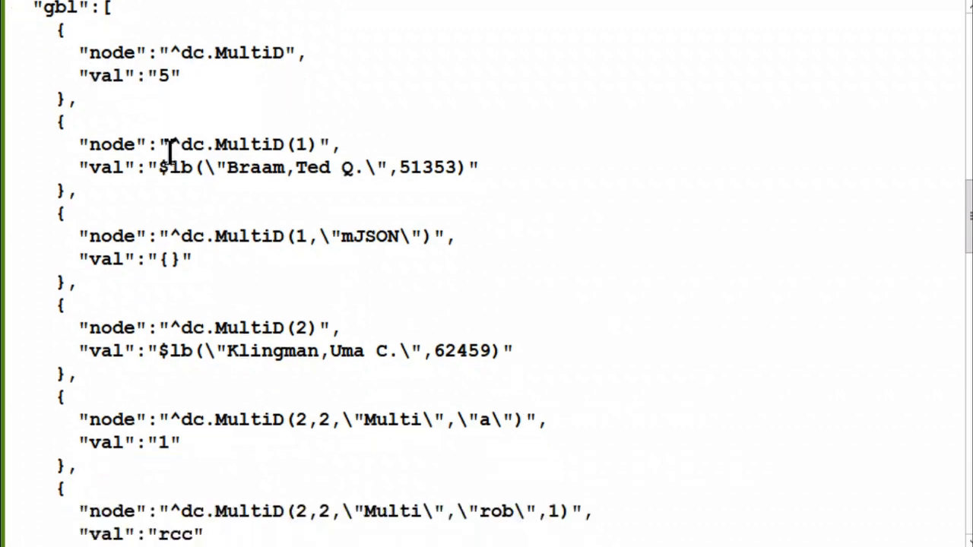
pyautogui.scroll(-3)
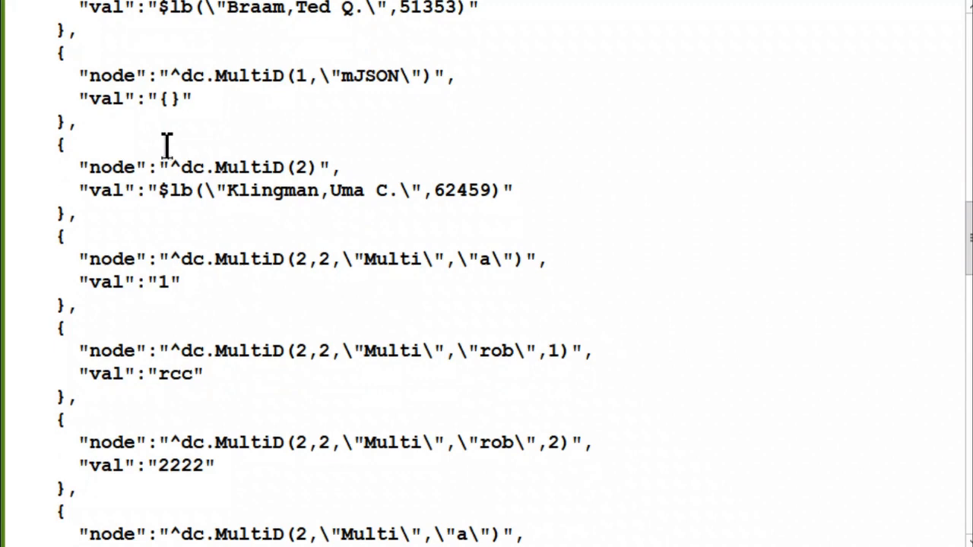
pyautogui.scroll(-3)
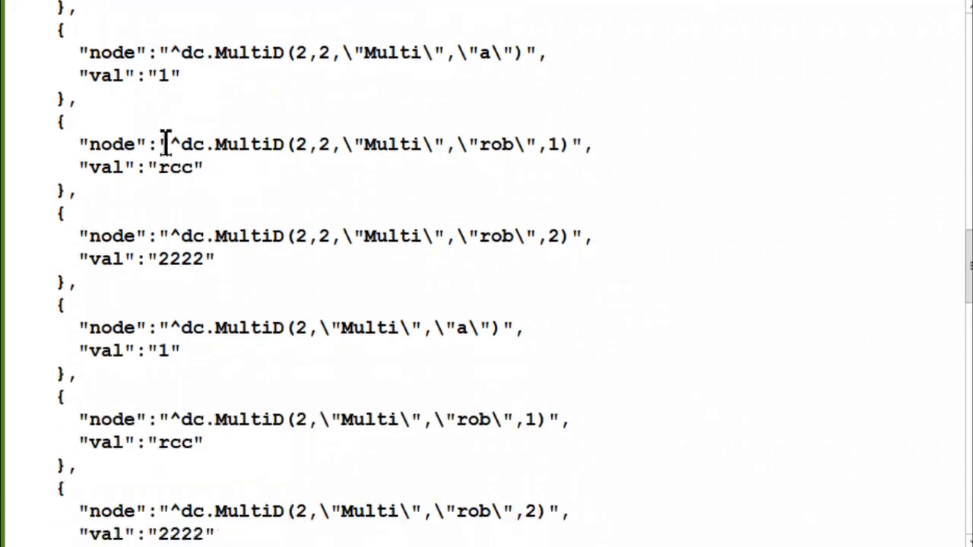
pyautogui.scroll(-3)
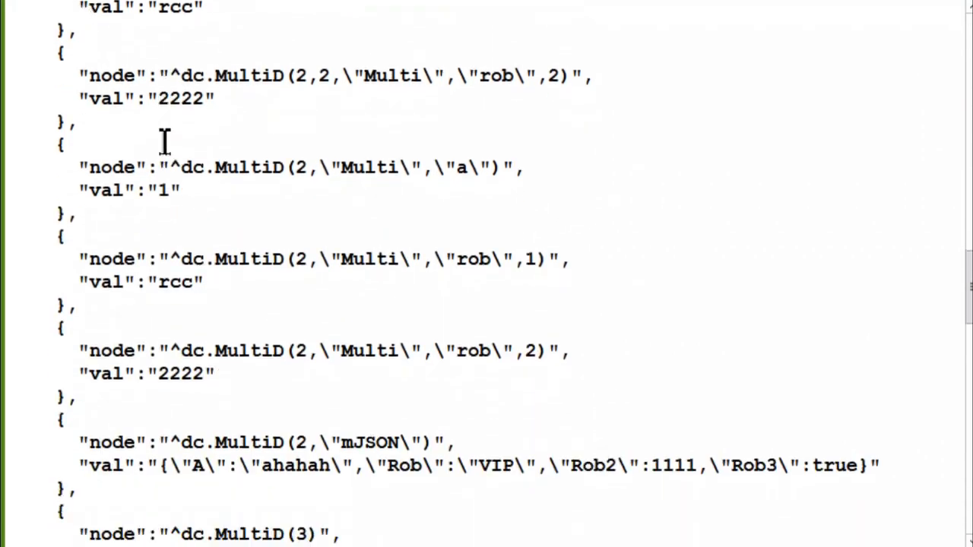
pyautogui.scroll(-3)
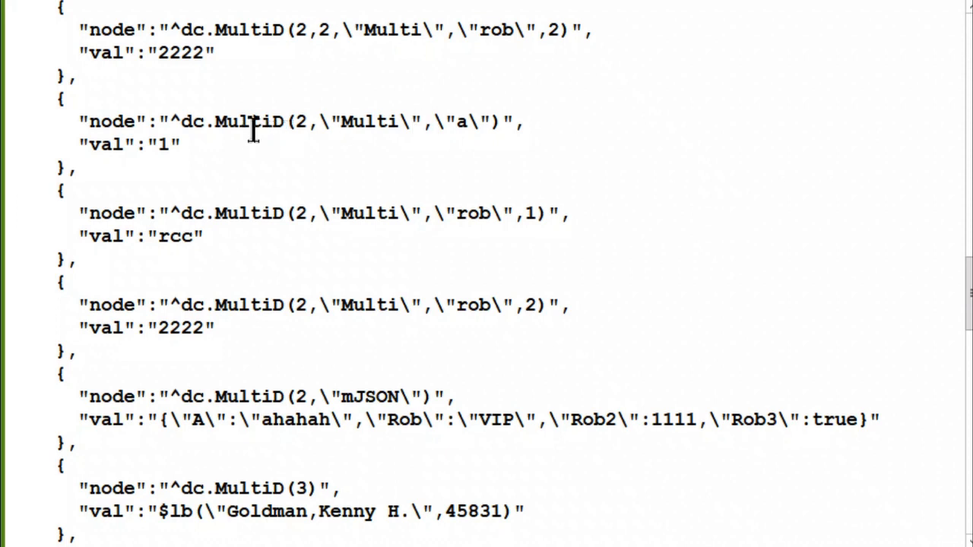
pyautogui.scroll(-3)
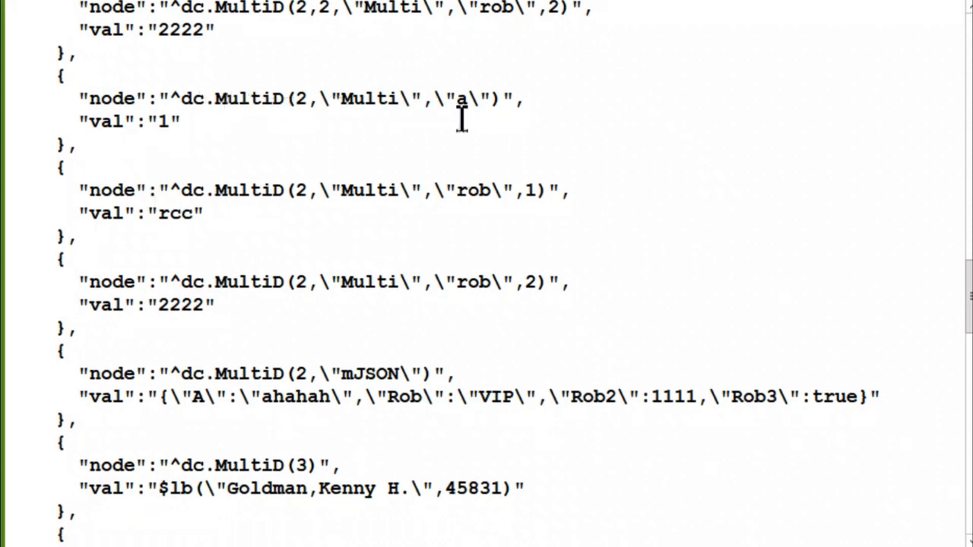
pyautogui.moveTo(357, 190)
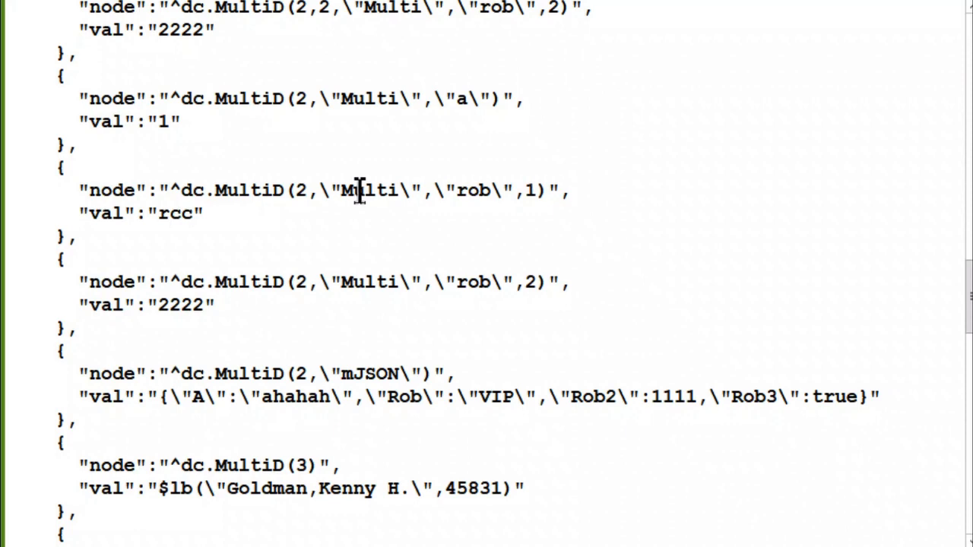
pyautogui.scroll(-3)
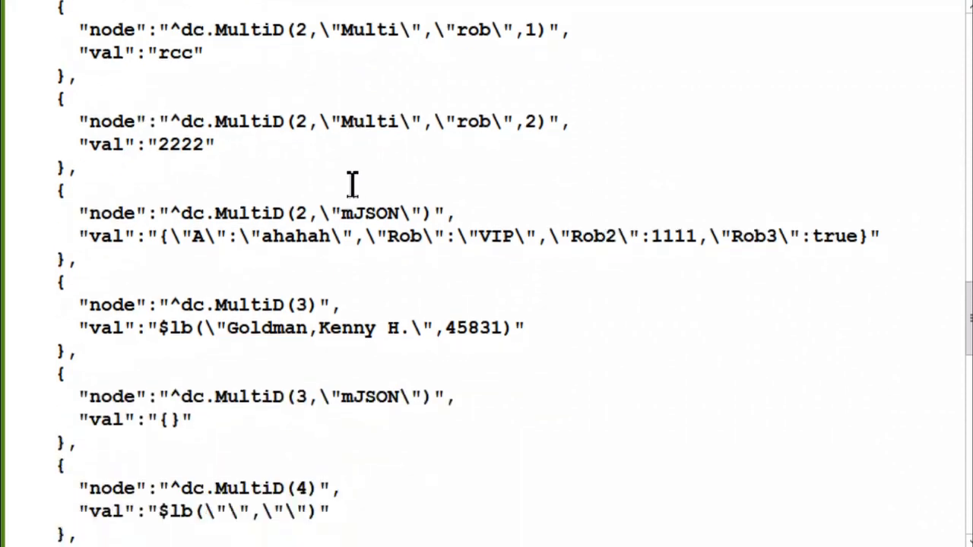
pyautogui.scroll(-3)
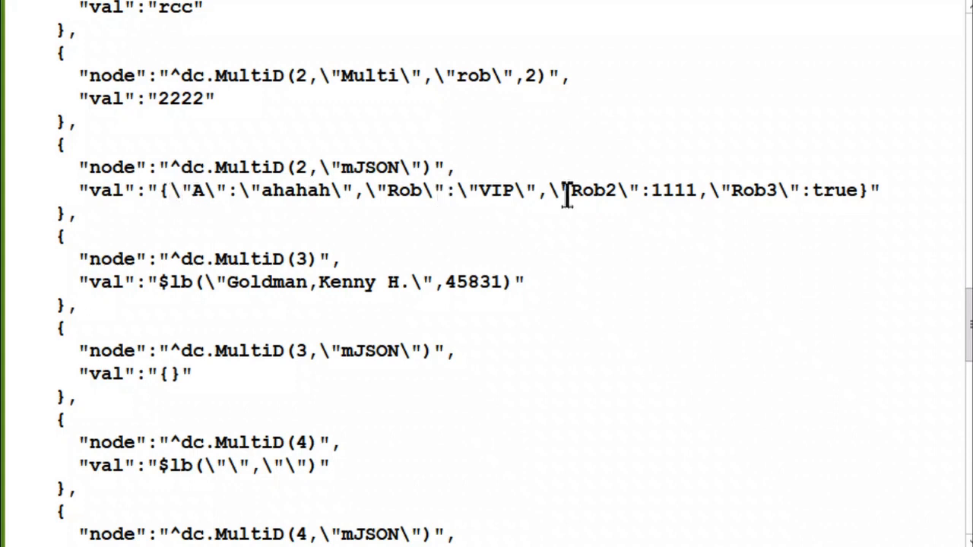
pyautogui.scroll(-3)
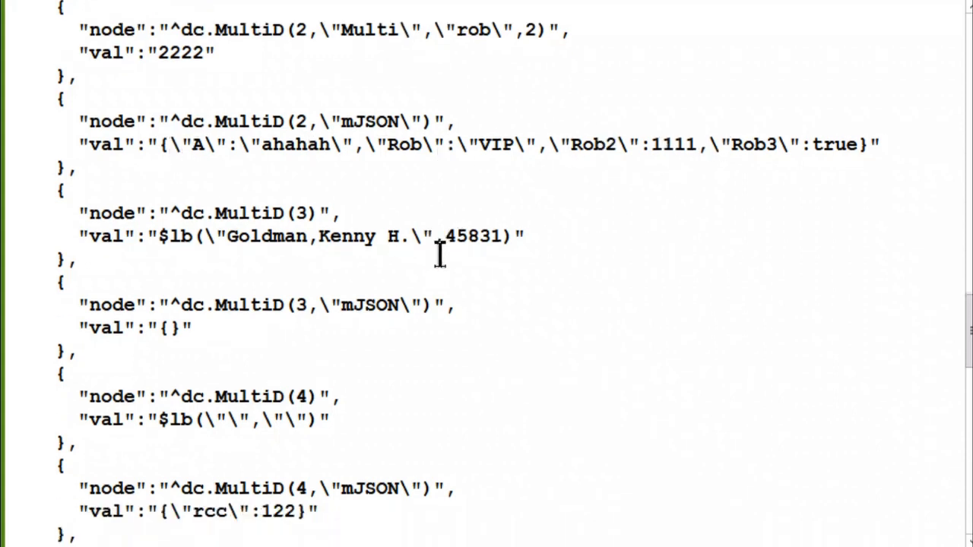
pyautogui.scroll(-3)
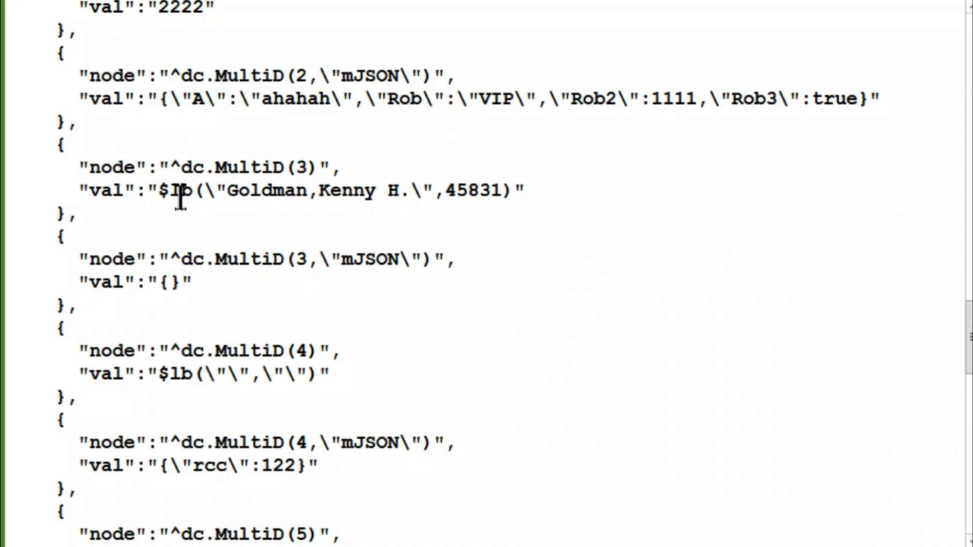
pyautogui.moveTo(532, 190)
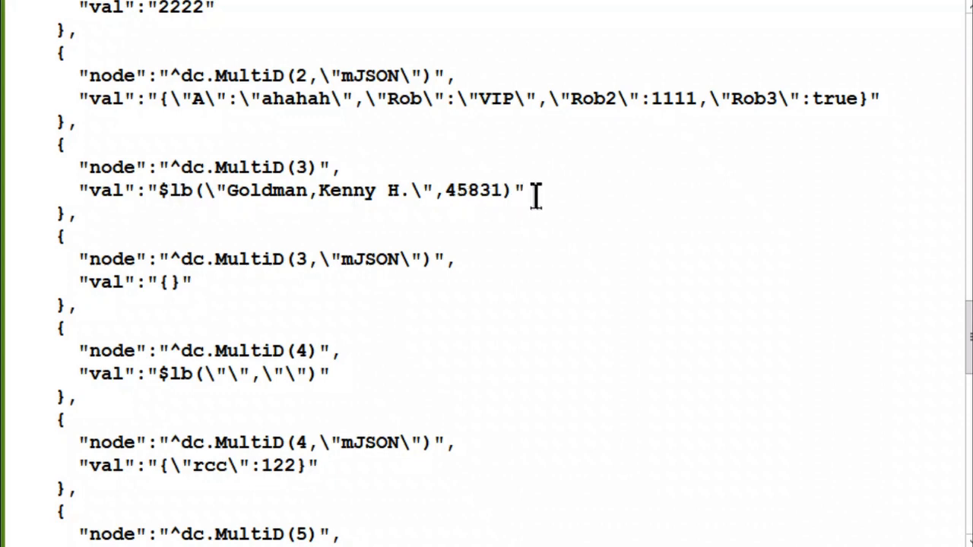
pyautogui.scroll(-3)
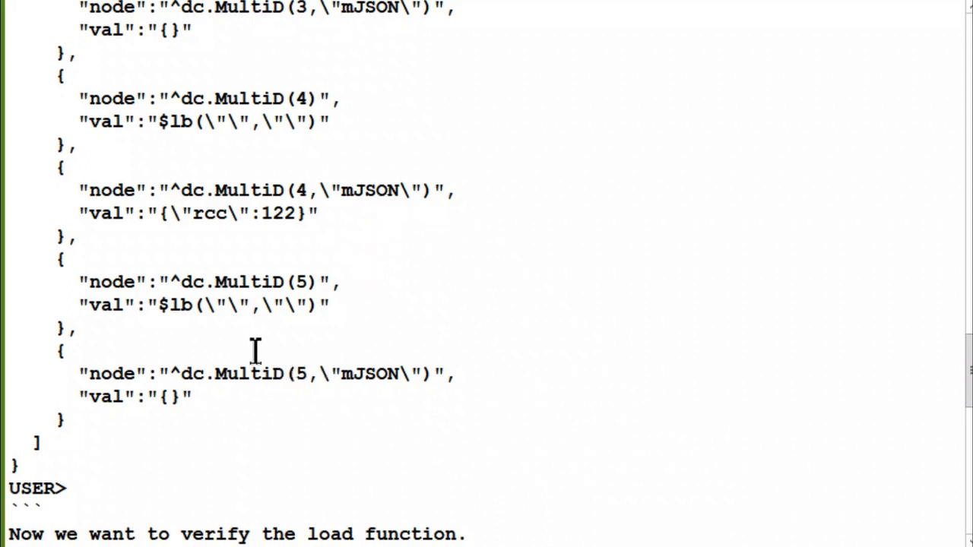
pyautogui.moveTo(255, 336)
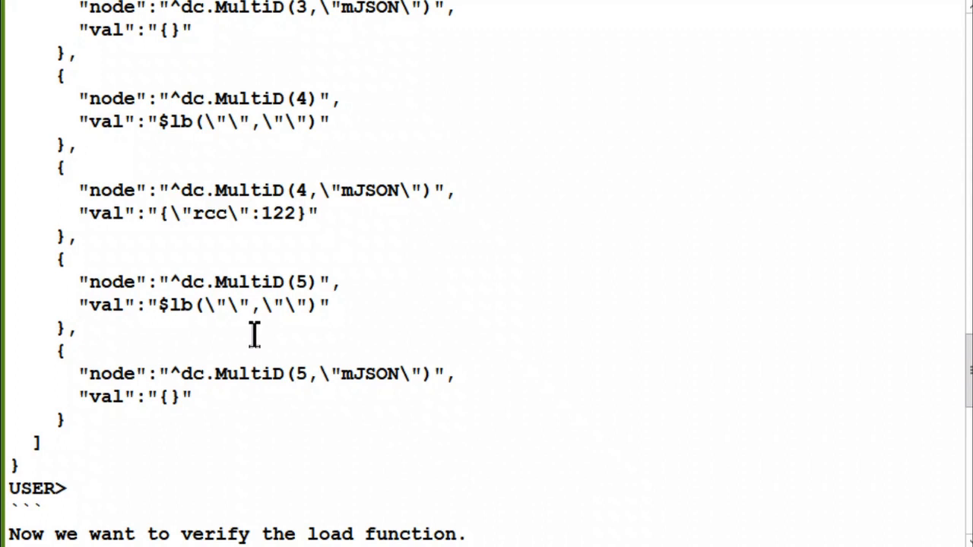
pyautogui.moveTo(256, 332)
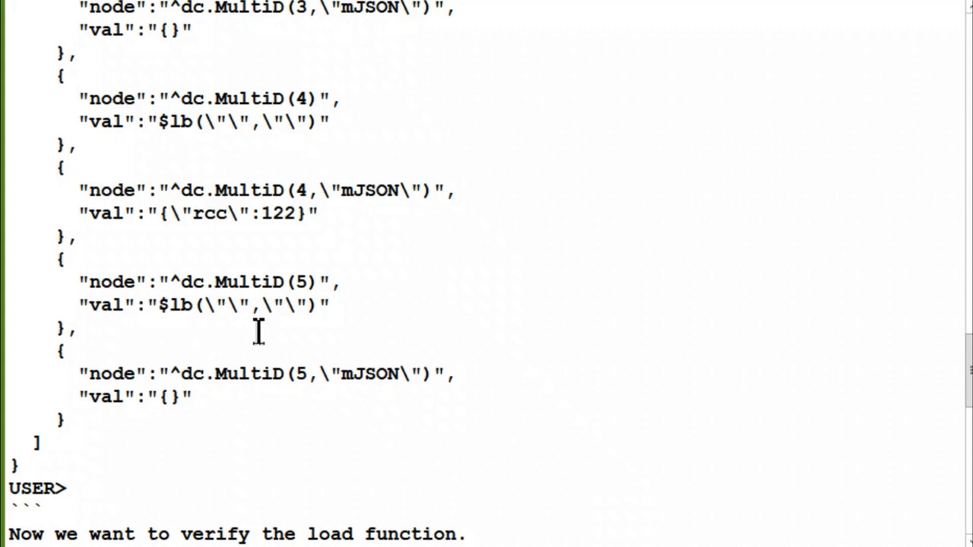
pyautogui.moveTo(258, 319)
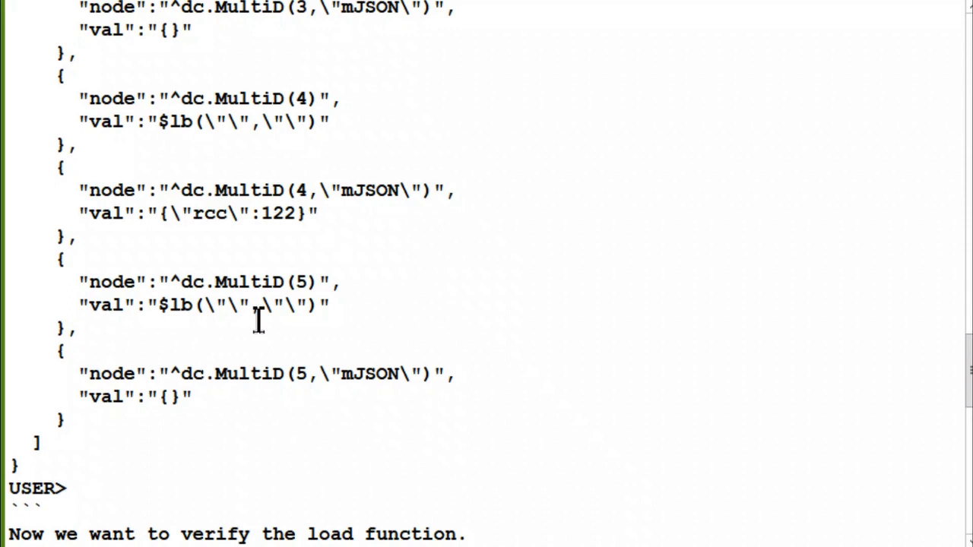
pyautogui.moveTo(259, 319)
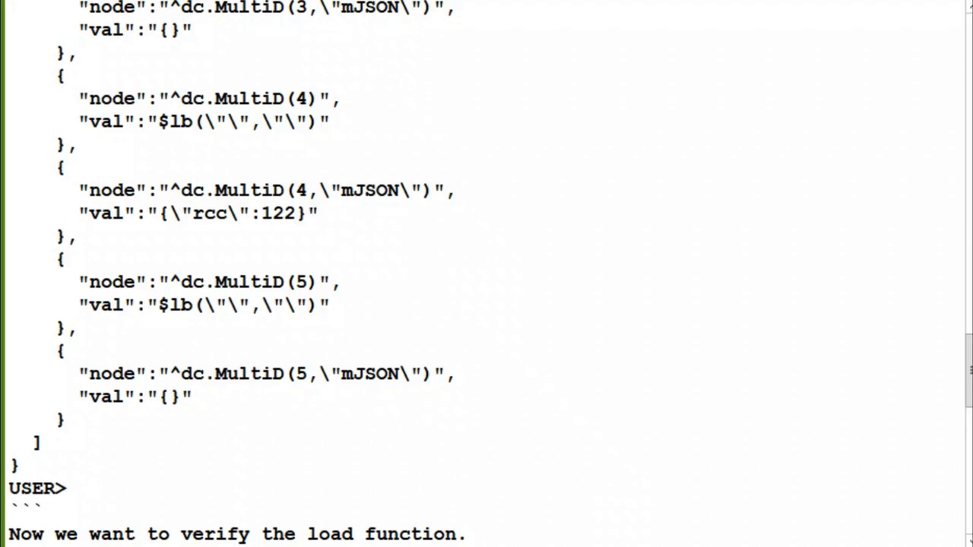
pyautogui.scroll(-3)
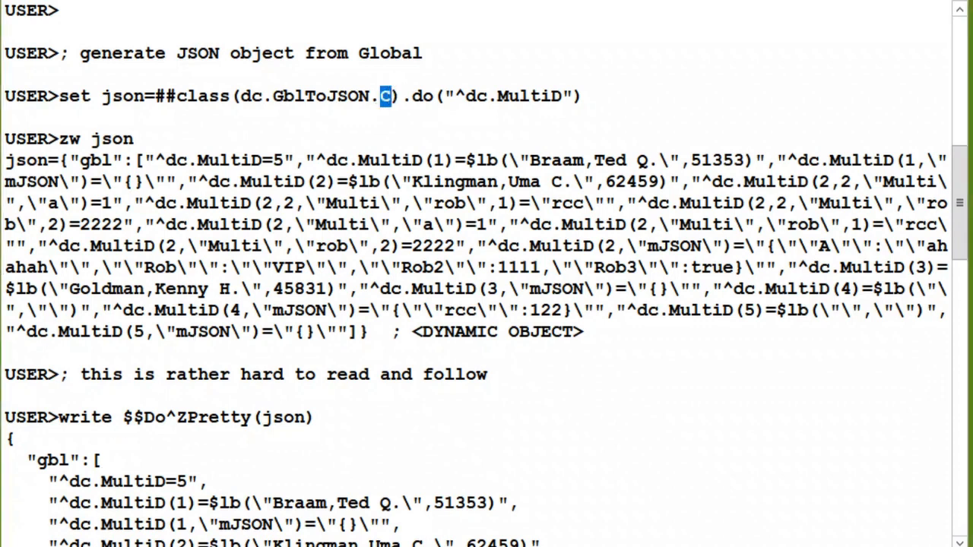
pyautogui.moveTo(199, 189)
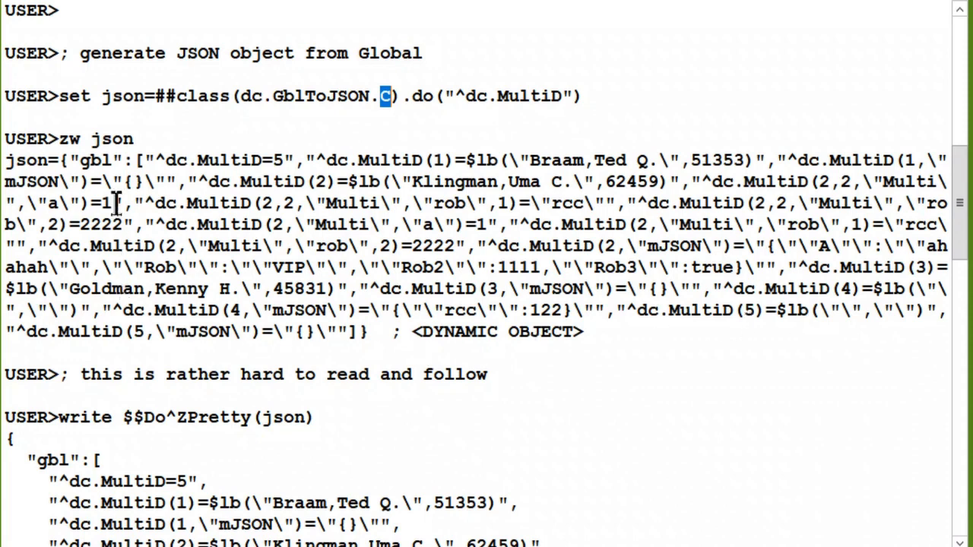
pyautogui.moveTo(584, 182)
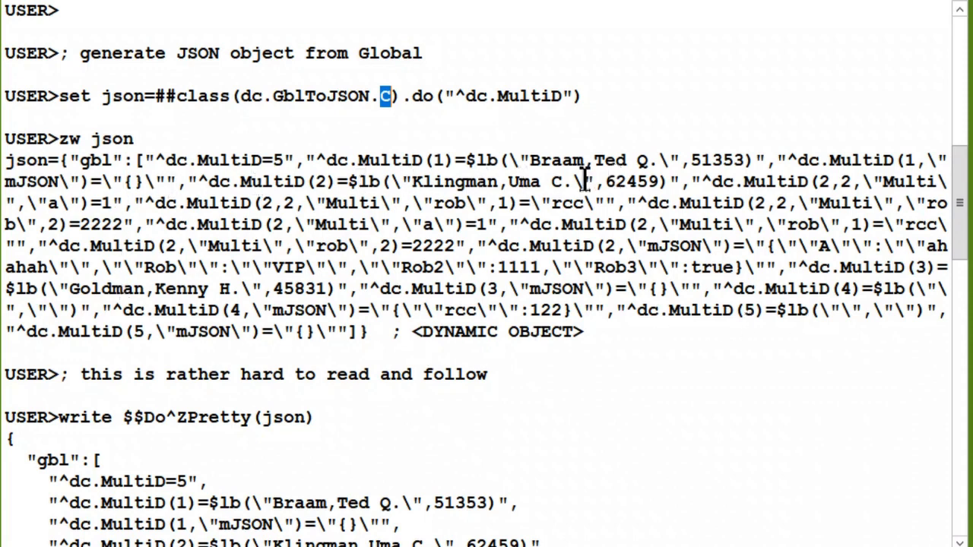
pyautogui.moveTo(585, 184)
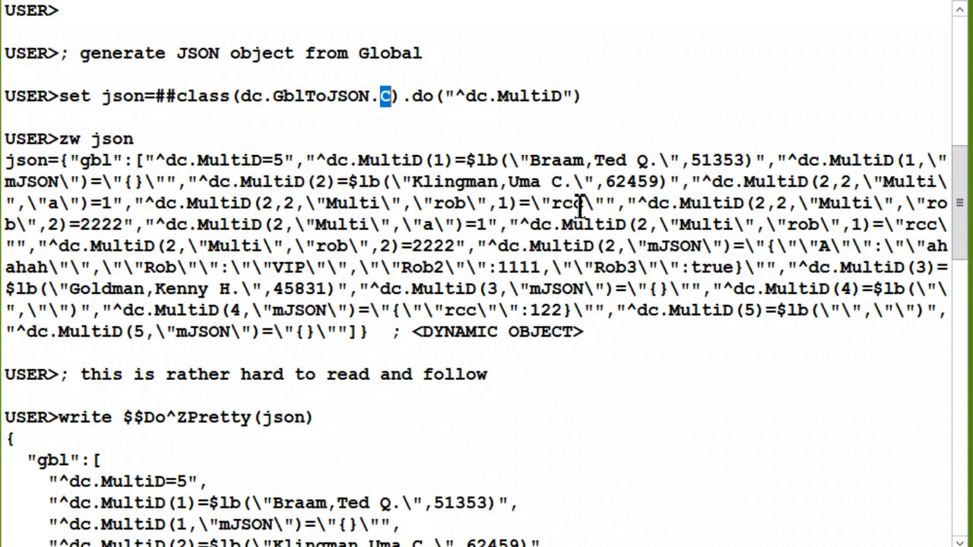
pyautogui.moveTo(572, 211)
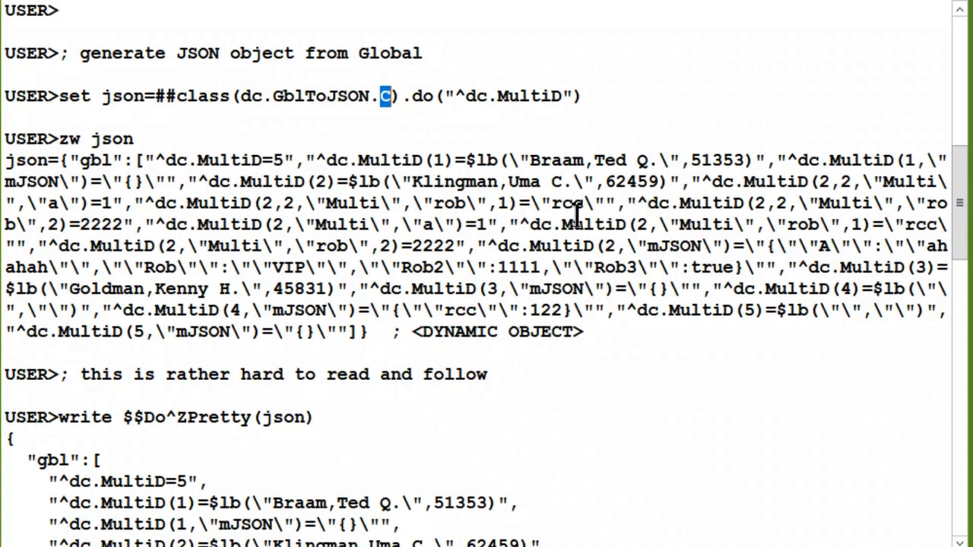
pyautogui.scroll(-3)
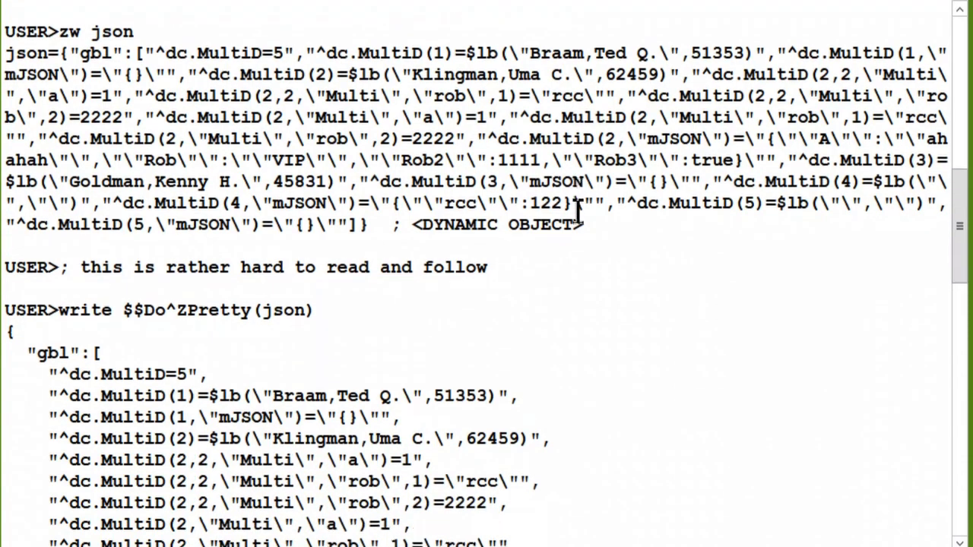
pyautogui.scroll(-3)
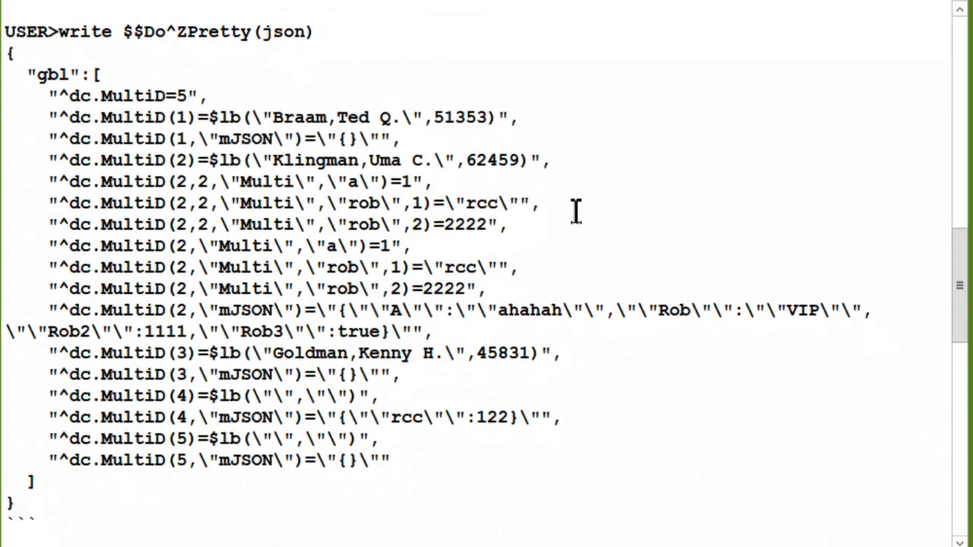
pyautogui.write('; this is rather hard to read and follow')
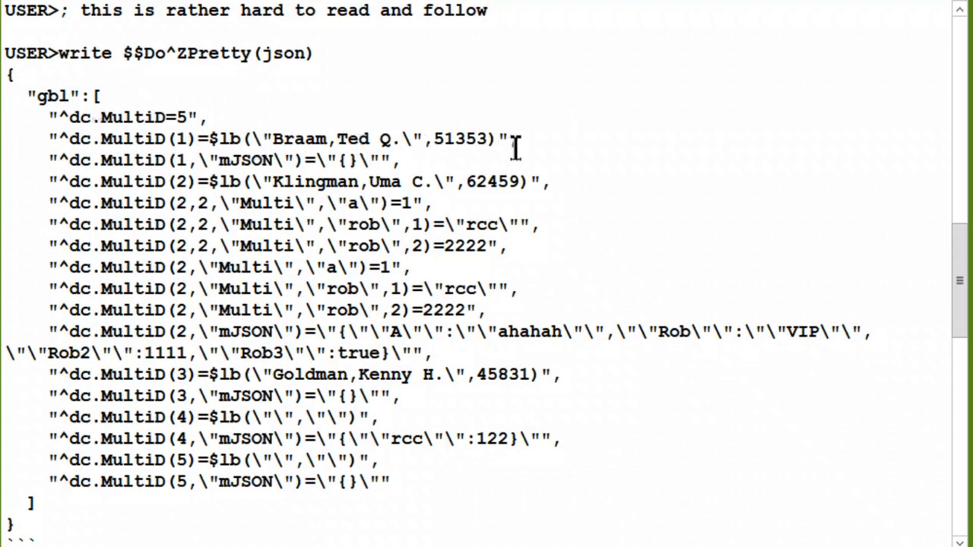
pyautogui.moveTo(72, 190)
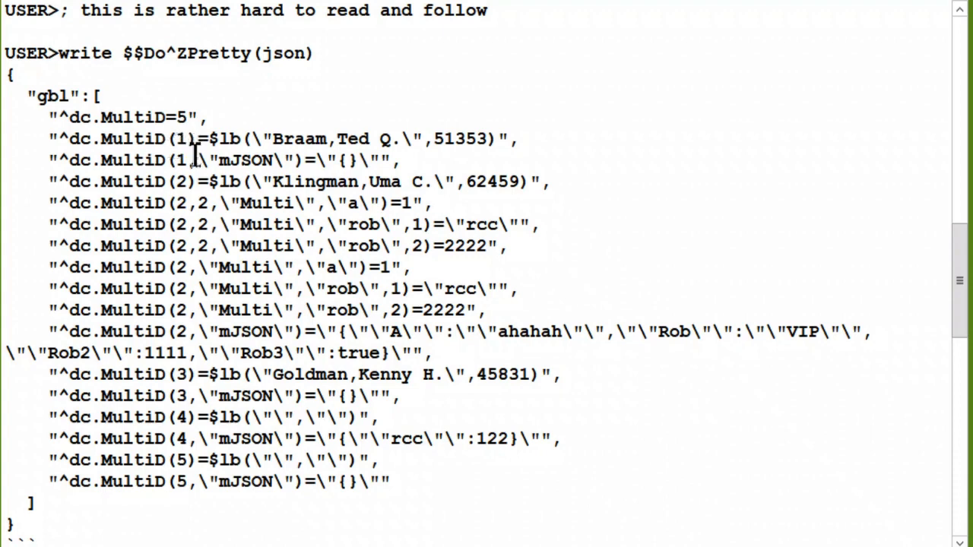
pyautogui.moveTo(194, 155)
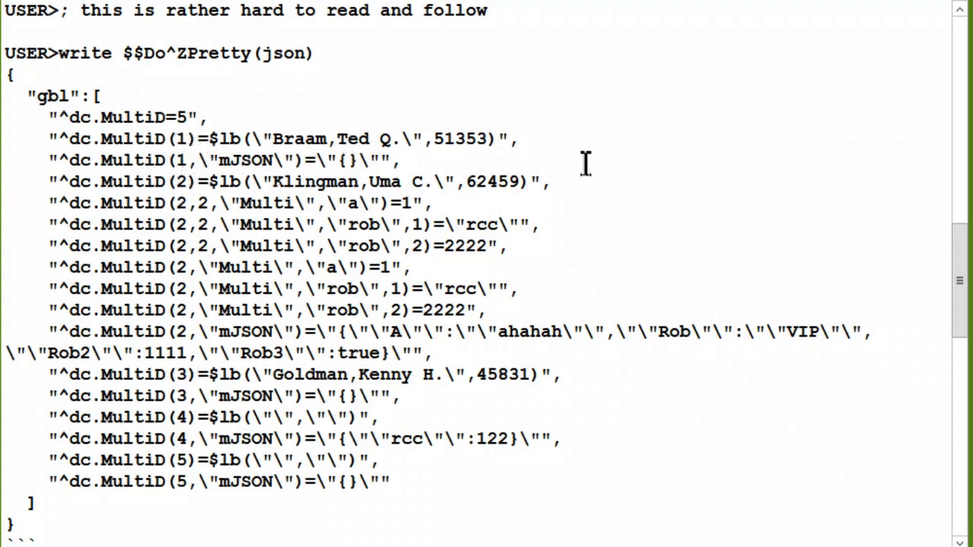
pyautogui.moveTo(200, 310)
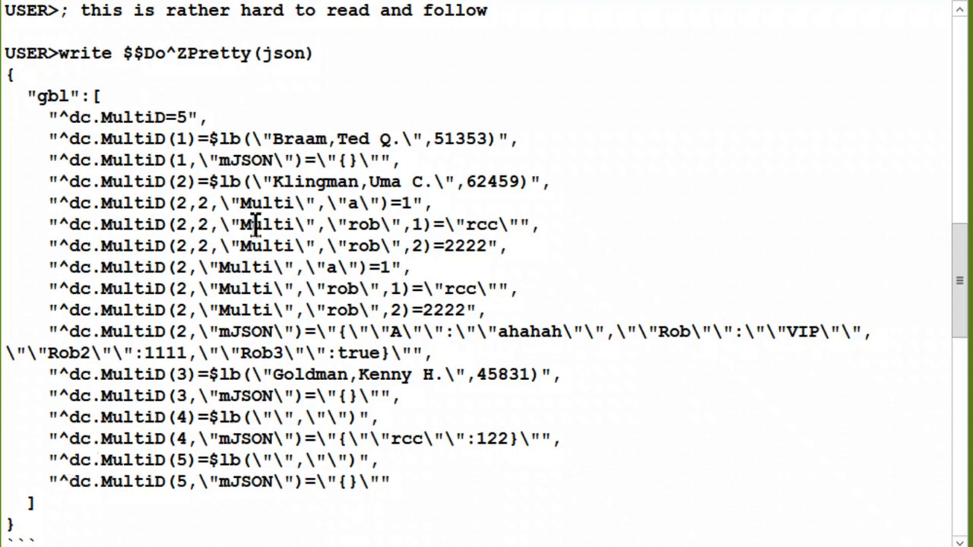
pyautogui.moveTo(494, 124)
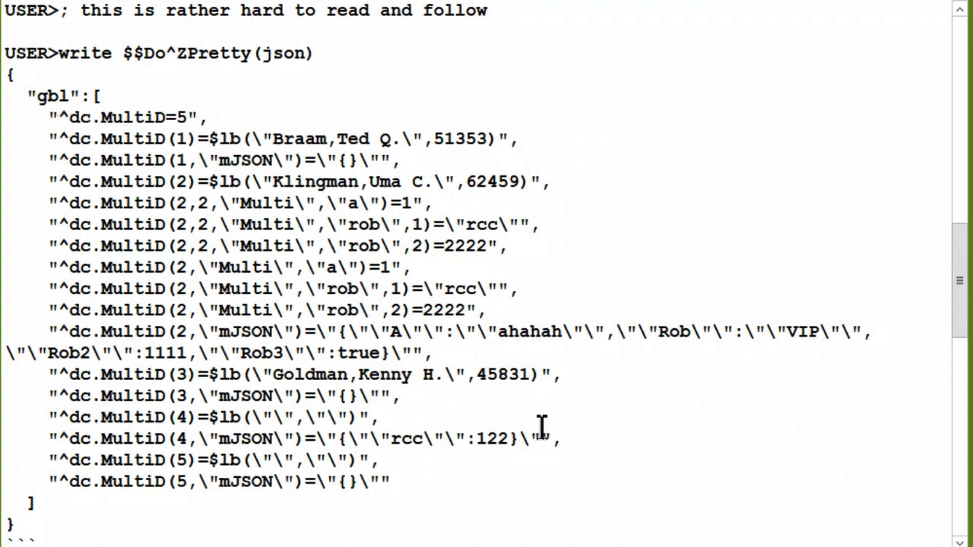
pyautogui.moveTo(224, 217)
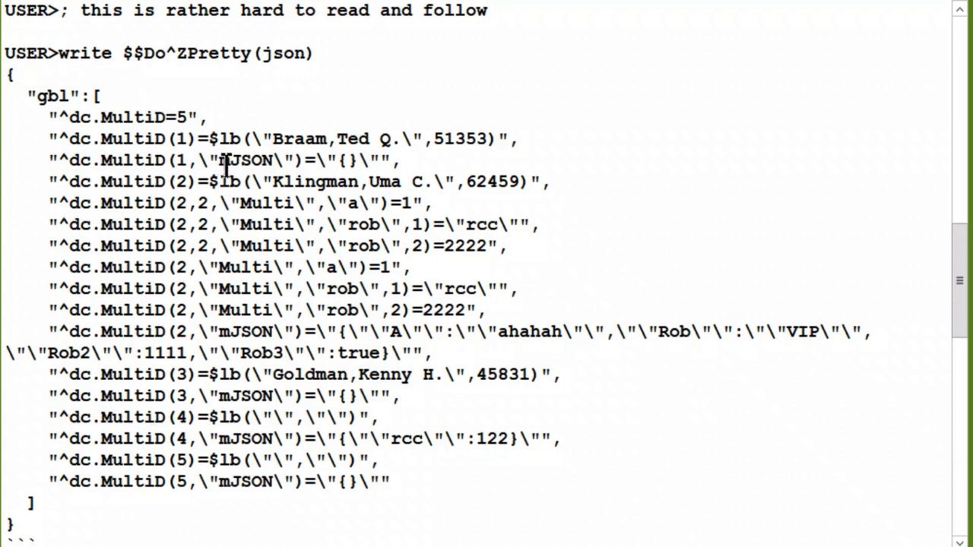
pyautogui.moveTo(194, 175)
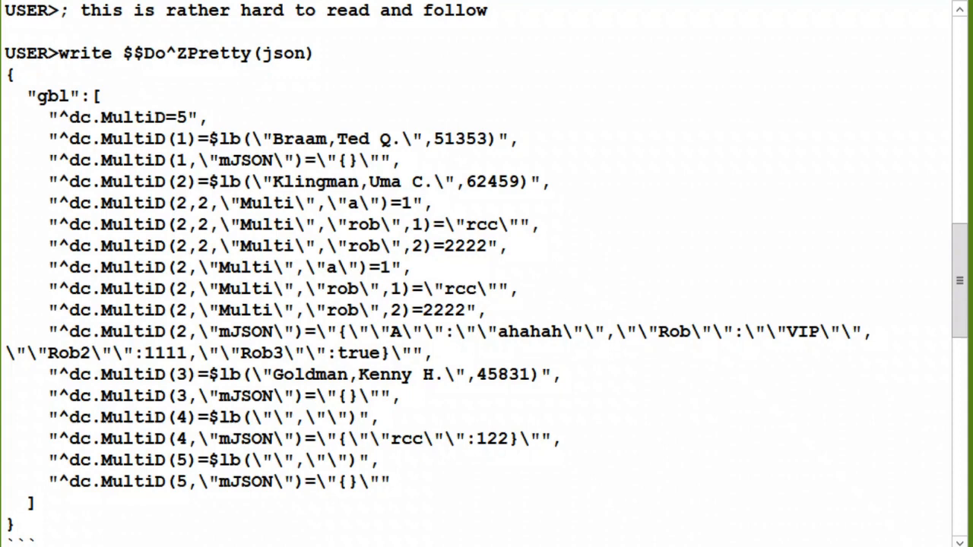
pyautogui.moveTo(798, 437)
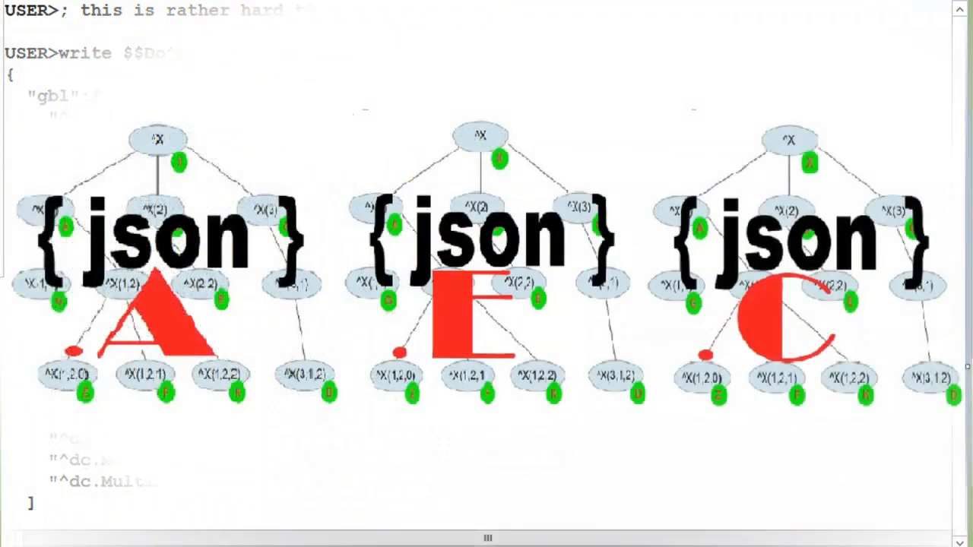
pyautogui.scroll(-3)
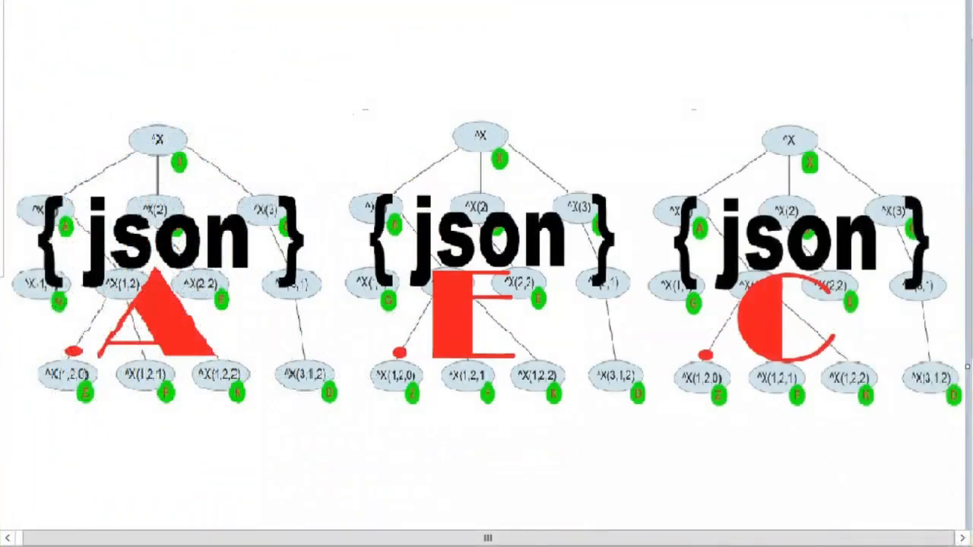